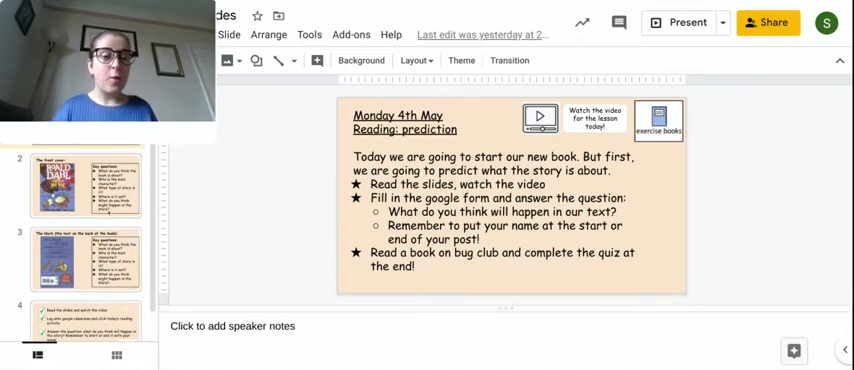
- Show the book's front cover slide, then advance to the blurb slide from the filmstrip
left_click(88, 184)
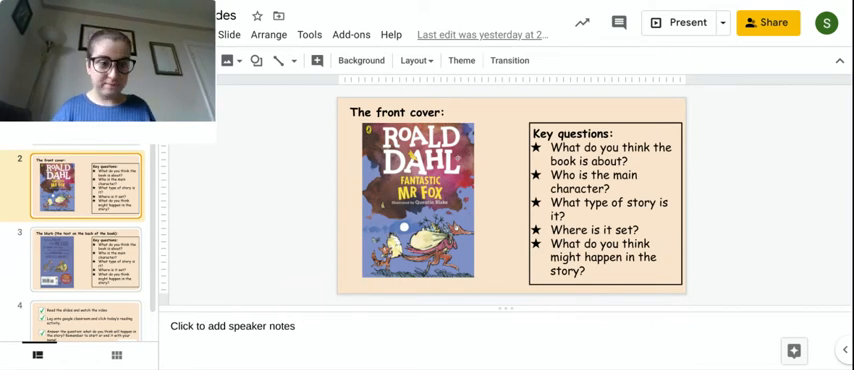
left_click(84, 258)
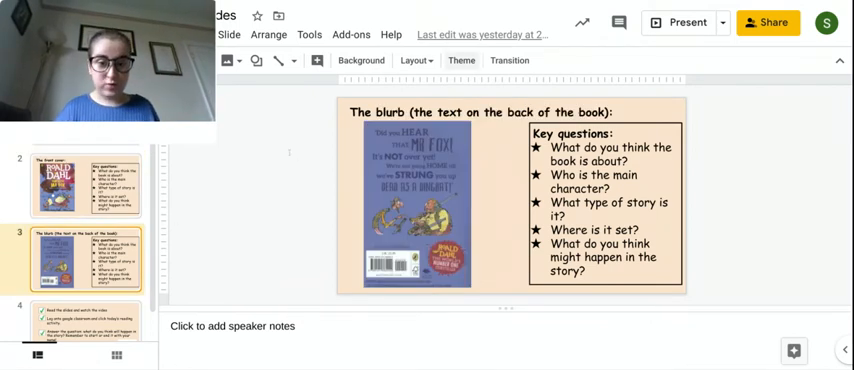